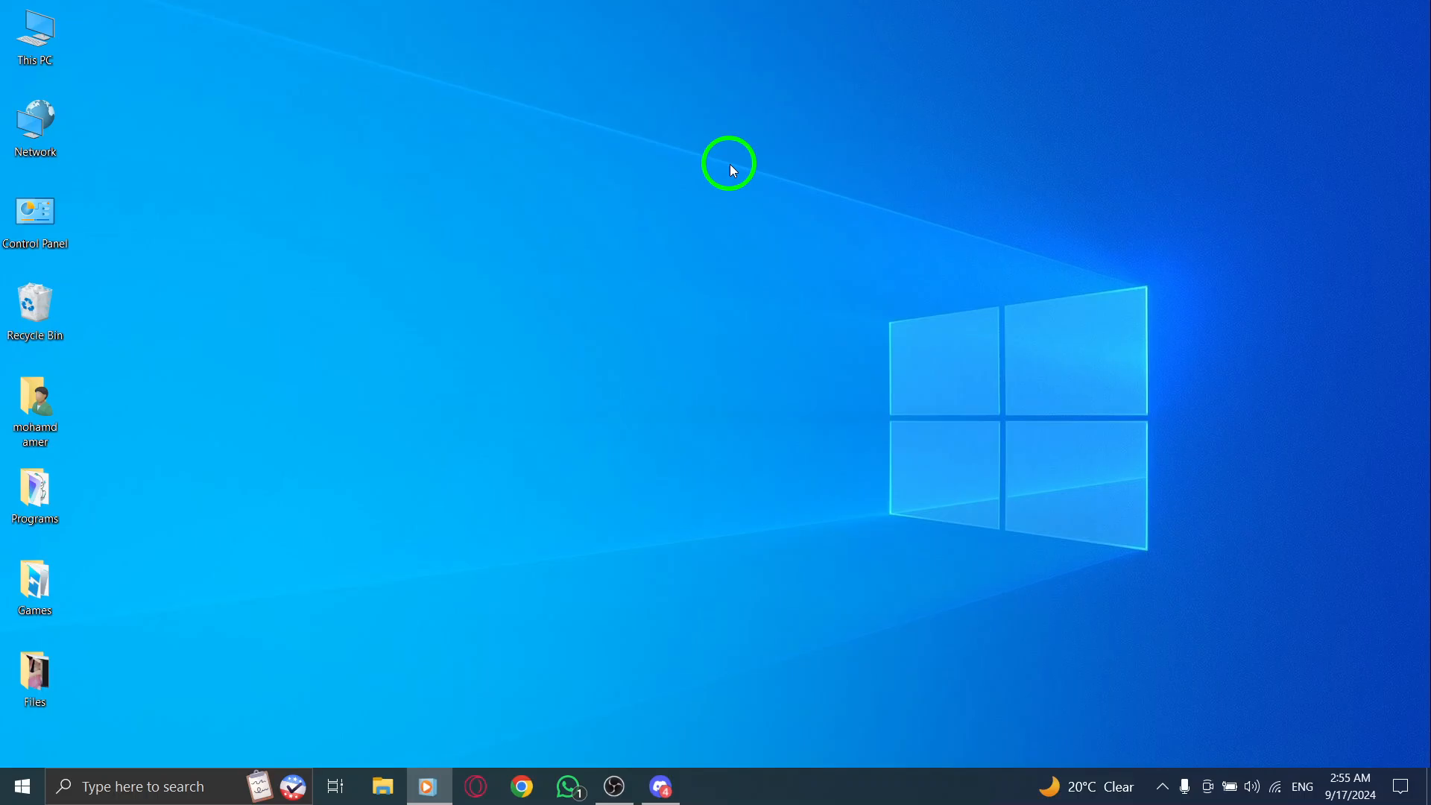
- Launch Discord from the taskbar so the Friends page shows
left_click(34, 676)
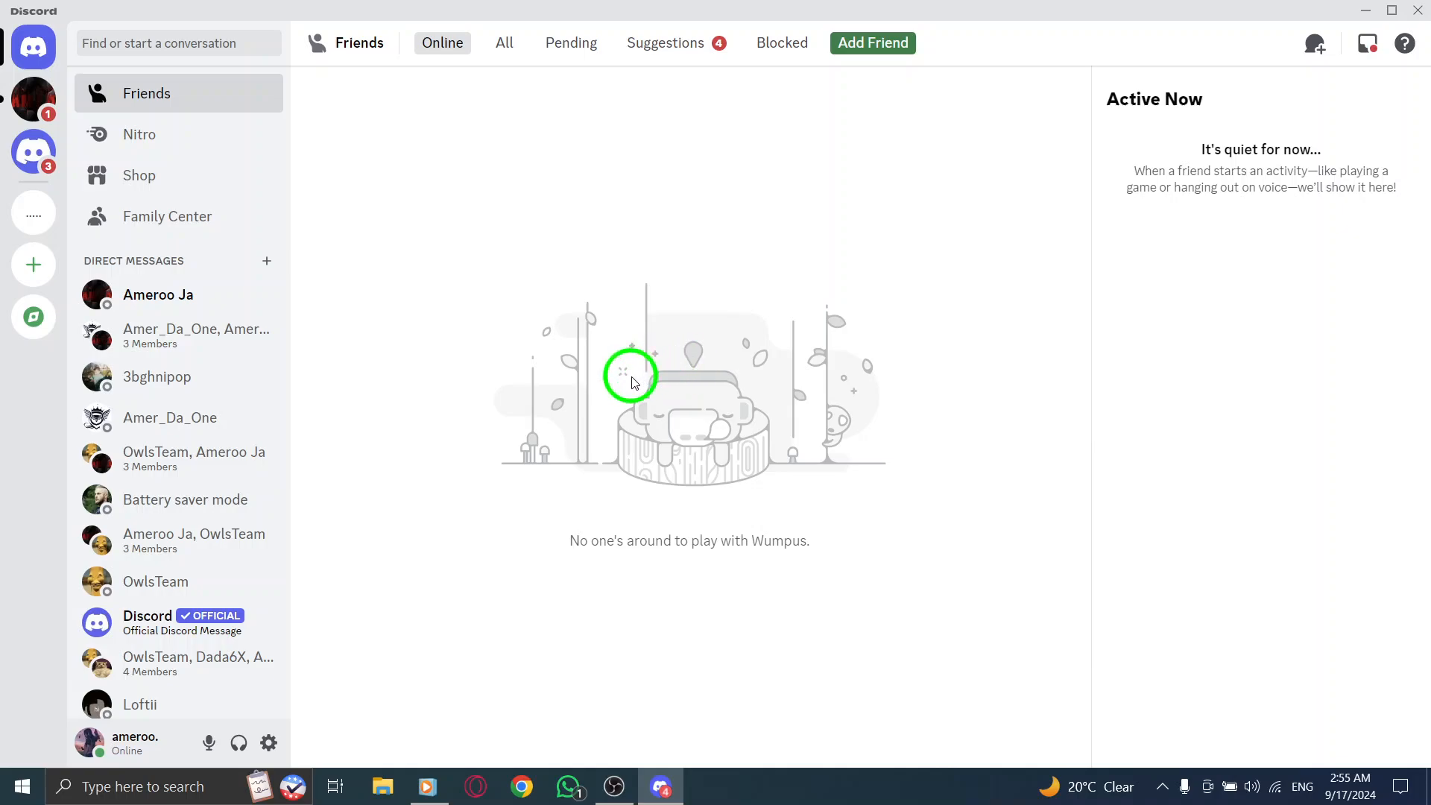
mouse_move(429, 449)
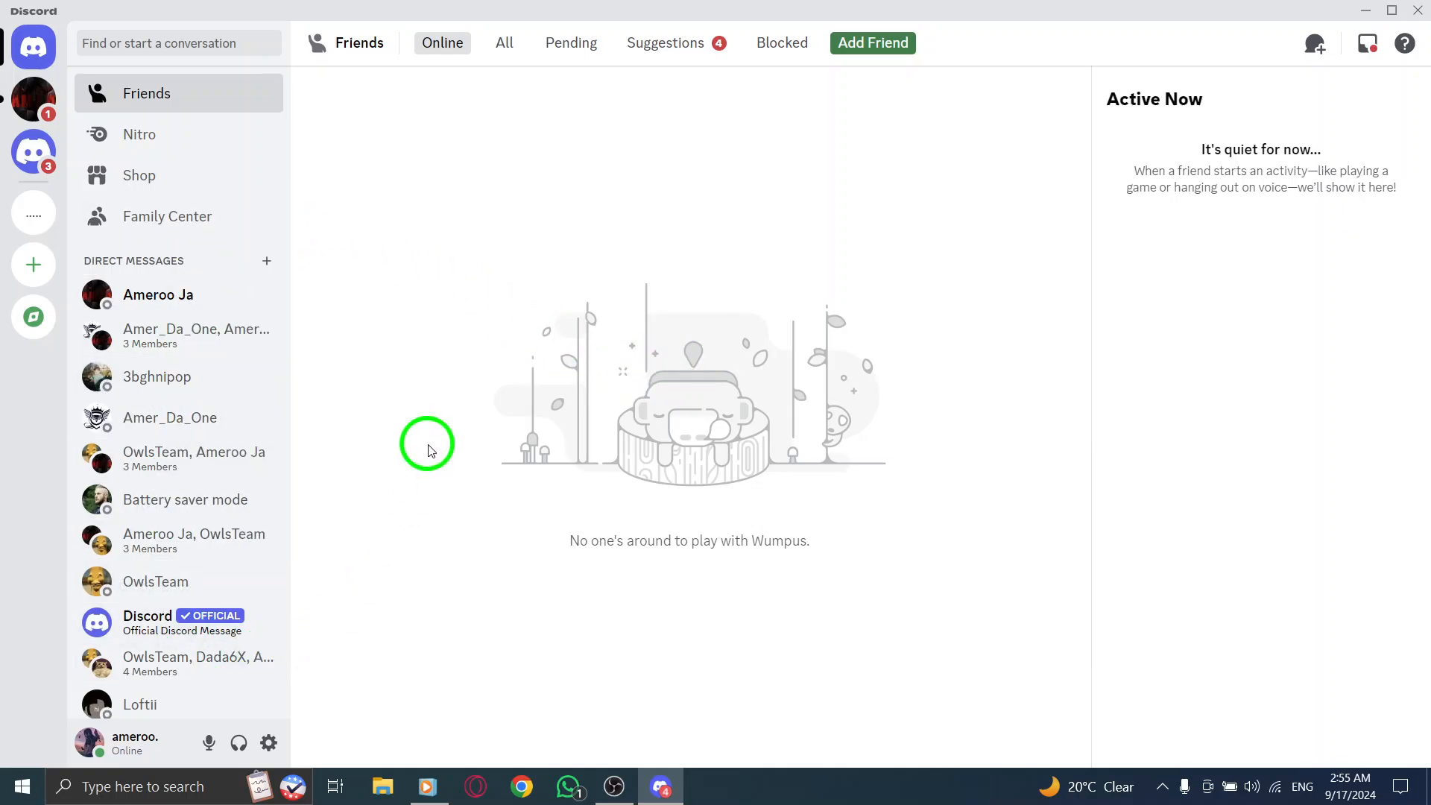
mouse_move(422, 465)
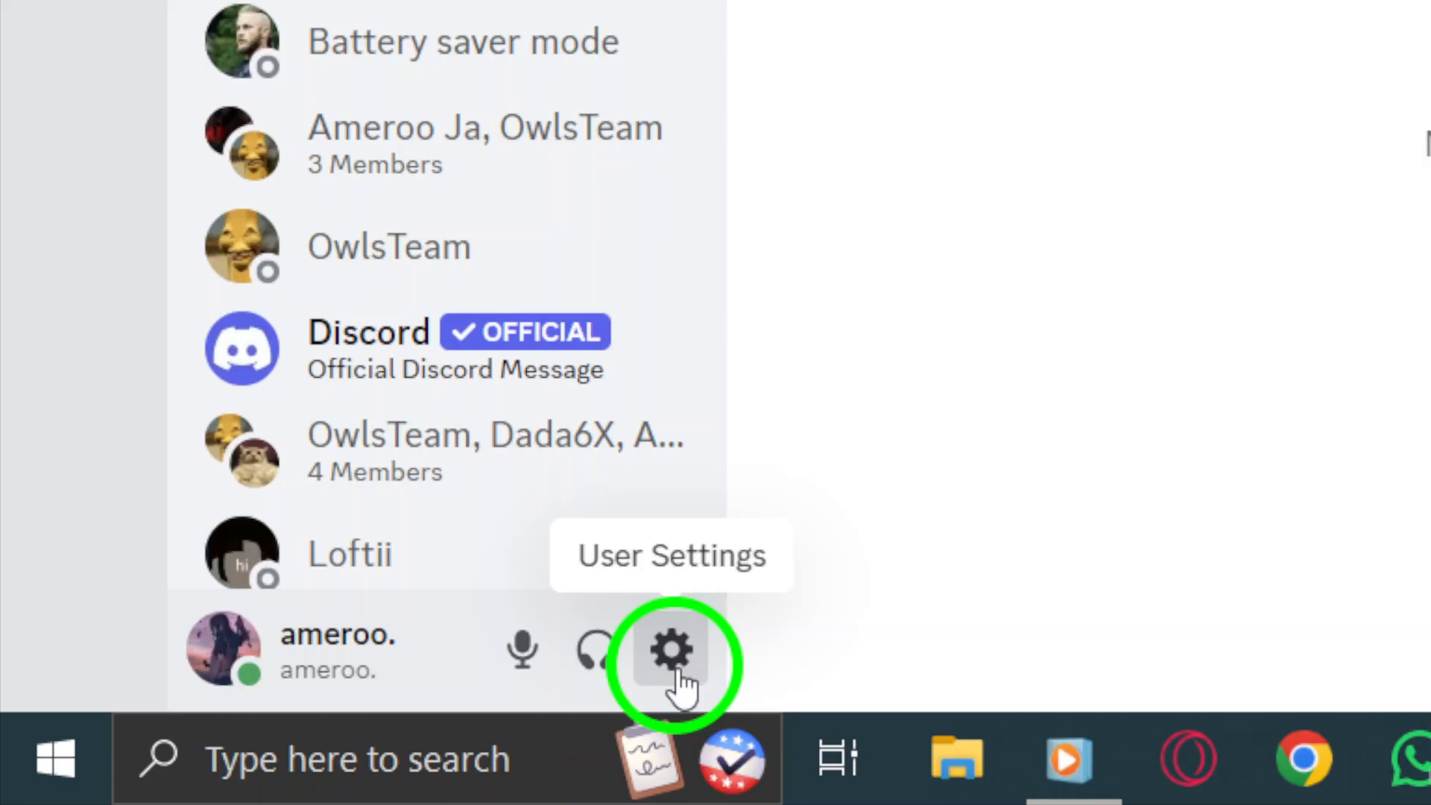
- Enter User Settings, landing on the My Account page
left_click(672, 650)
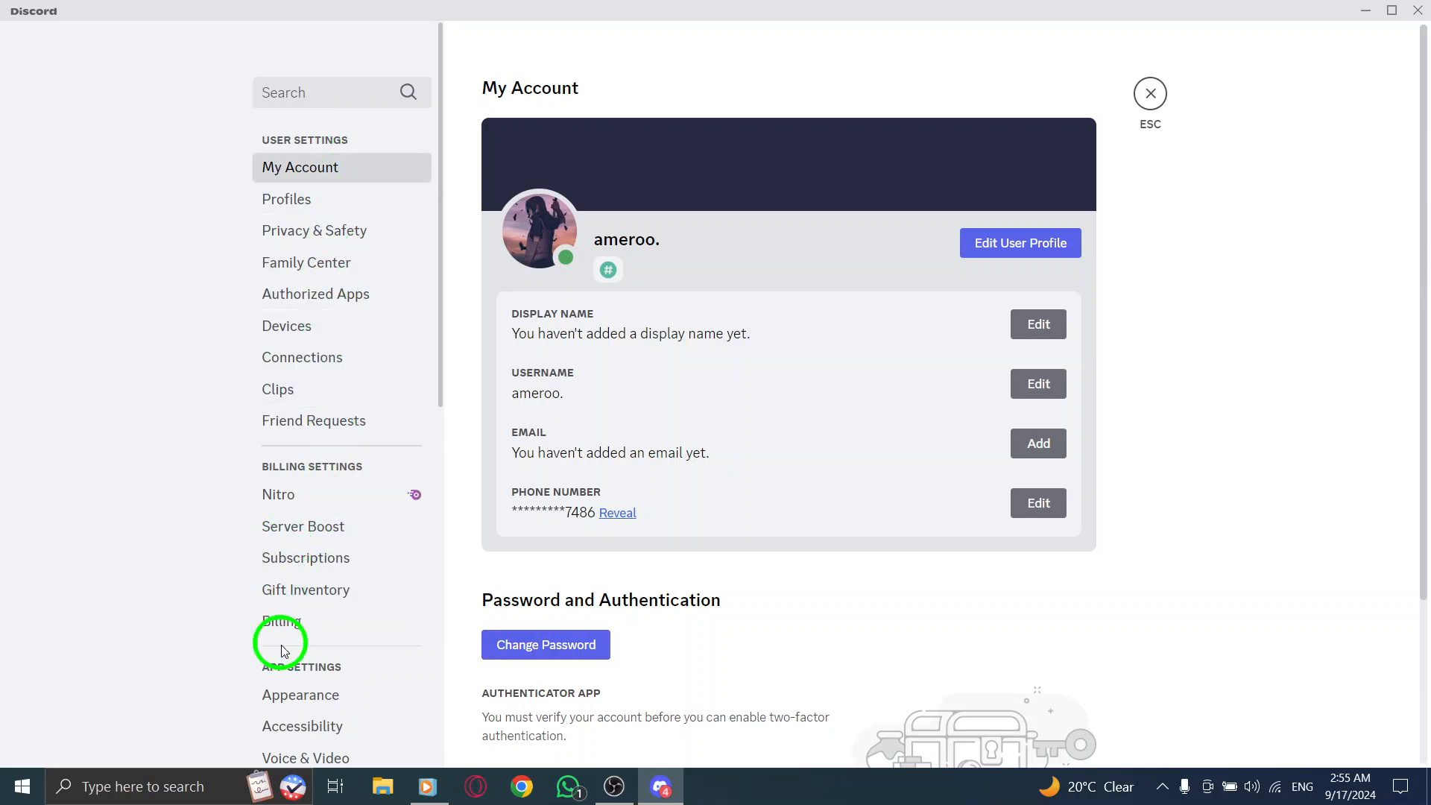
mouse_move(326, 674)
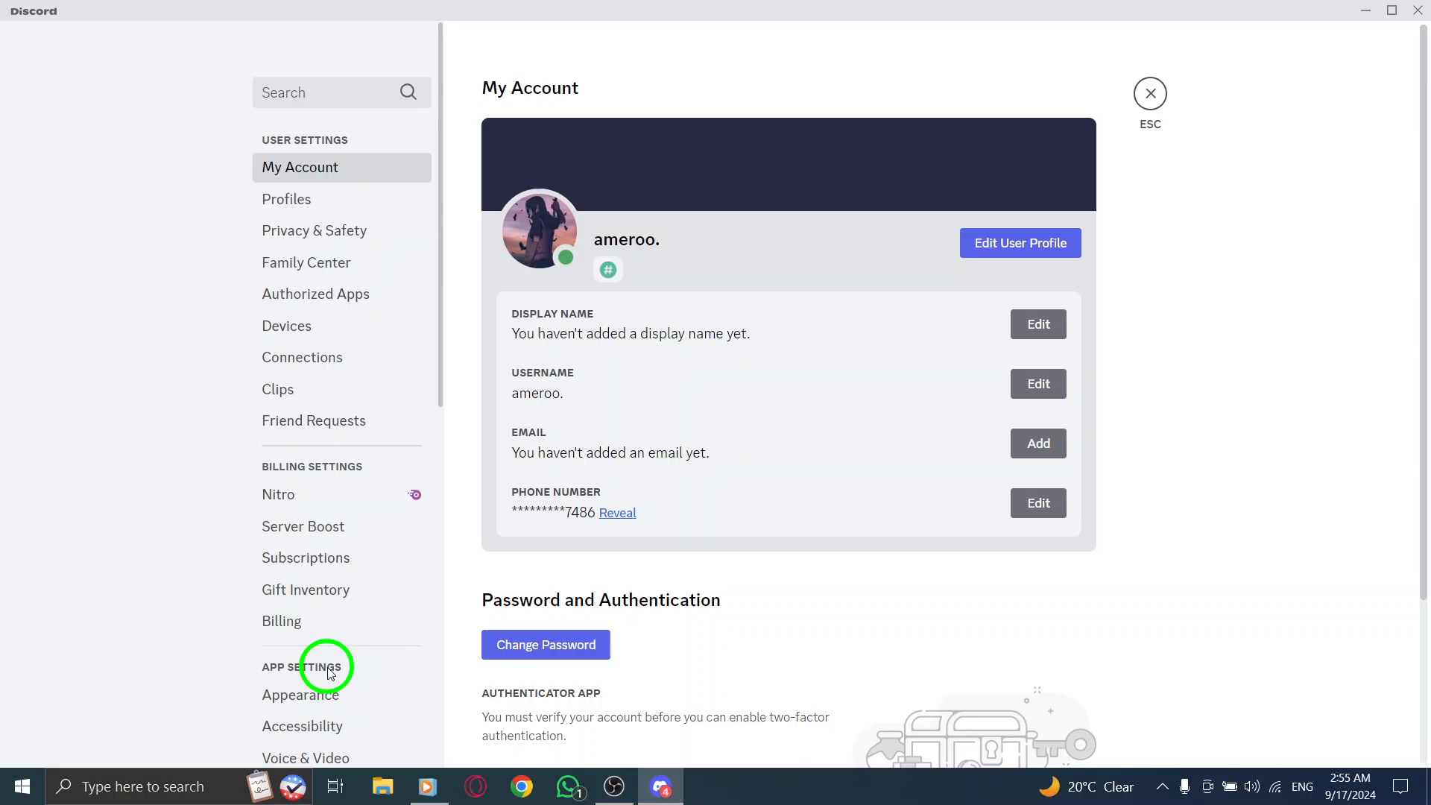
mouse_move(277, 720)
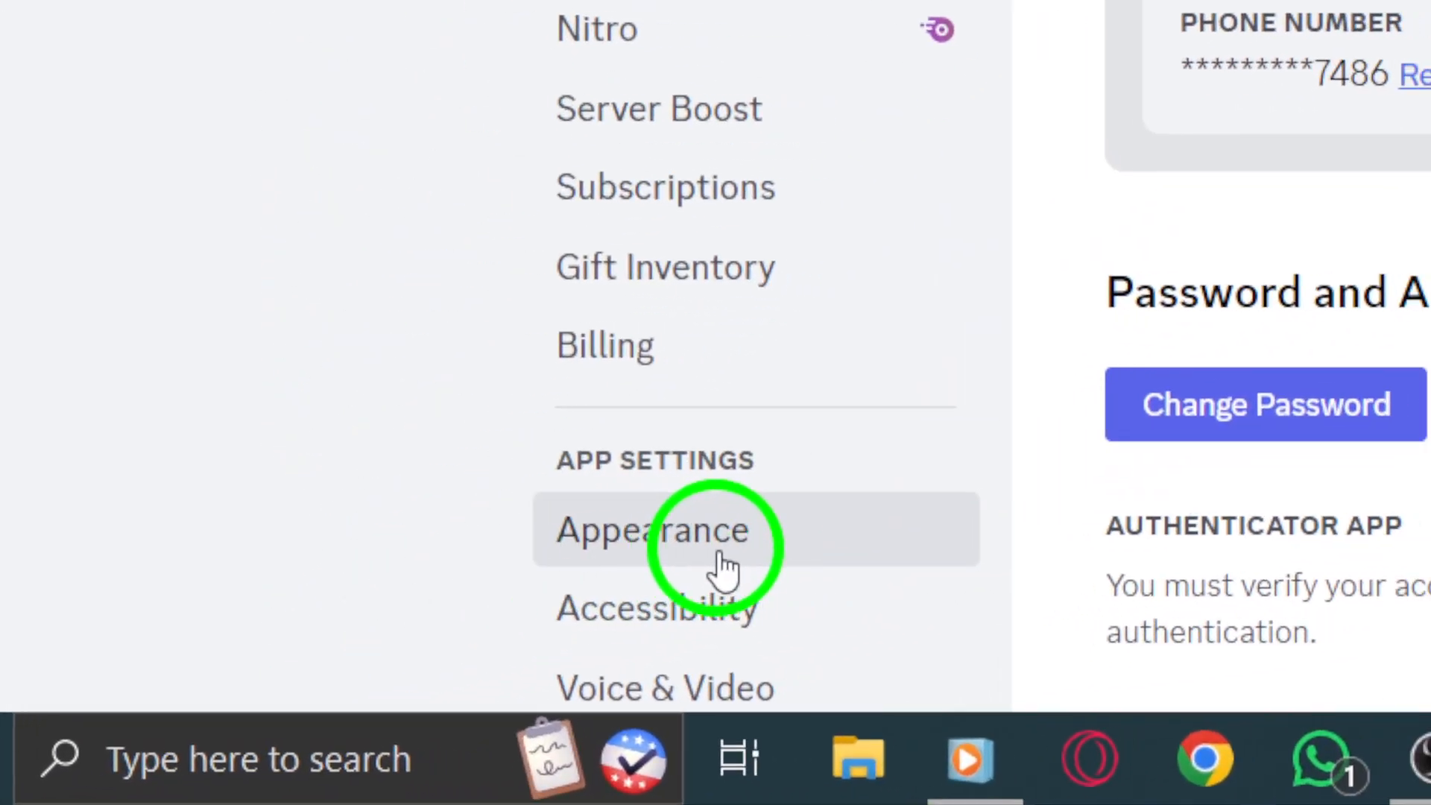
- Go to Appearance and scroll to Message Display, currently Compact
left_click(652, 529)
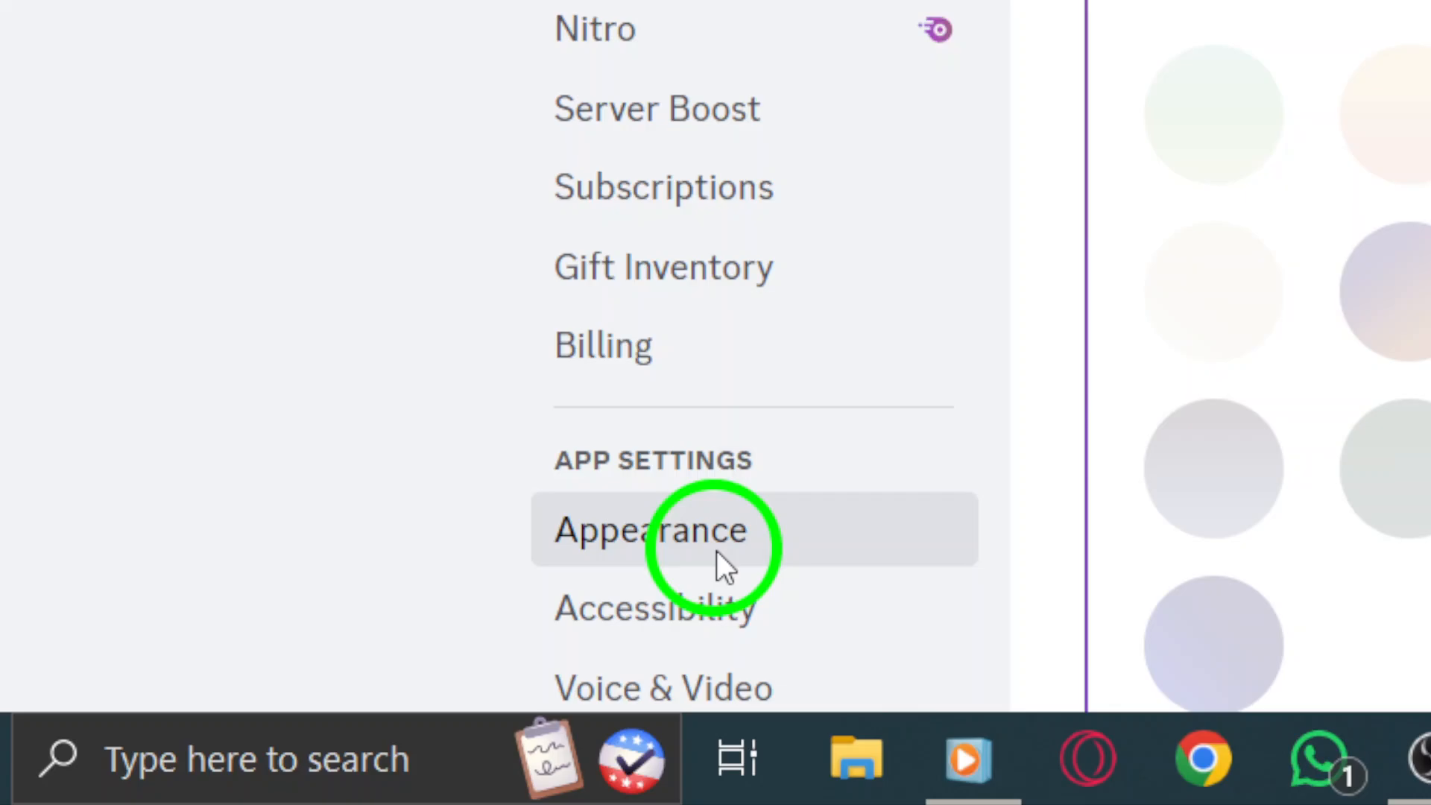
left_click(650, 529)
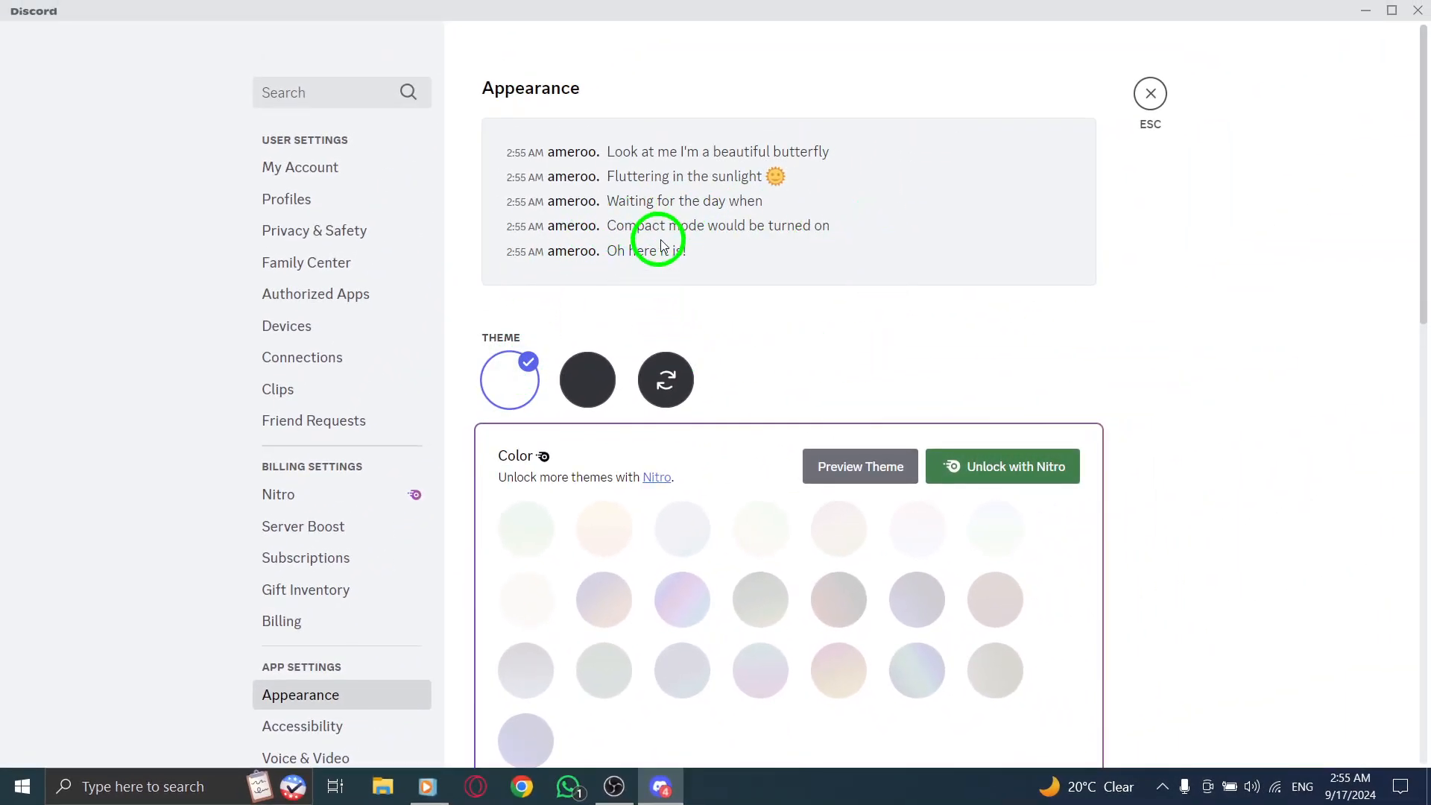
scroll("down", 3)
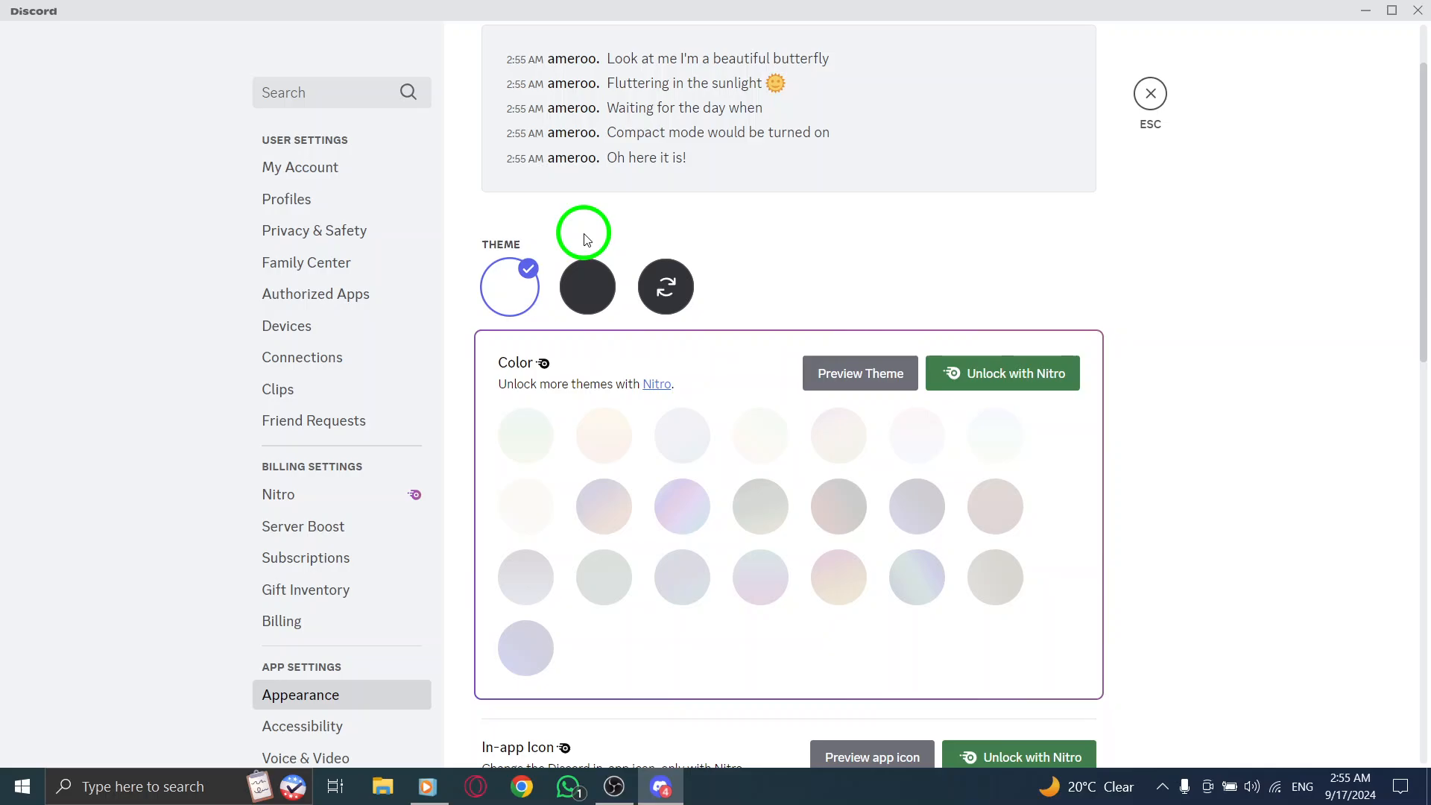
scroll("down", 3)
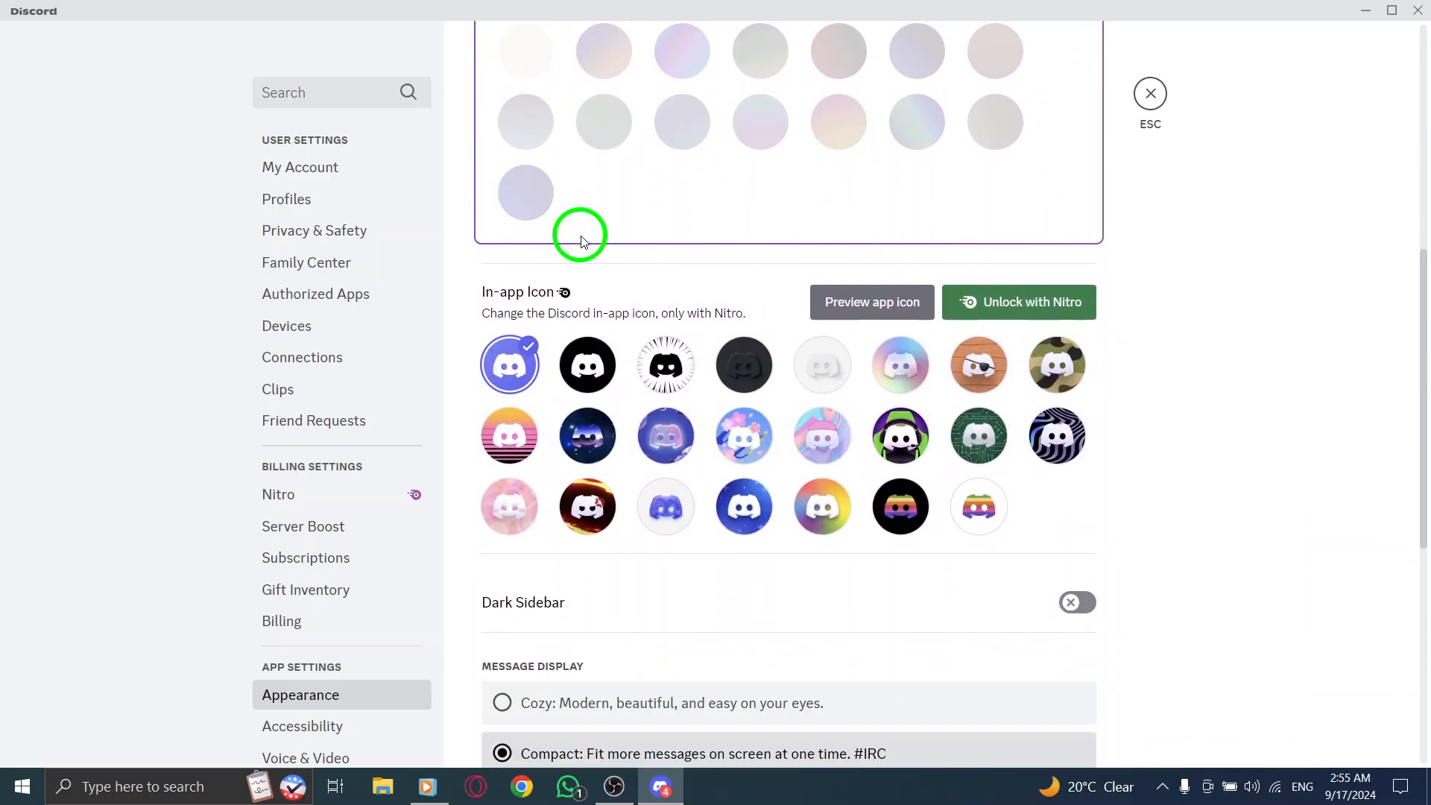
scroll("down", 3)
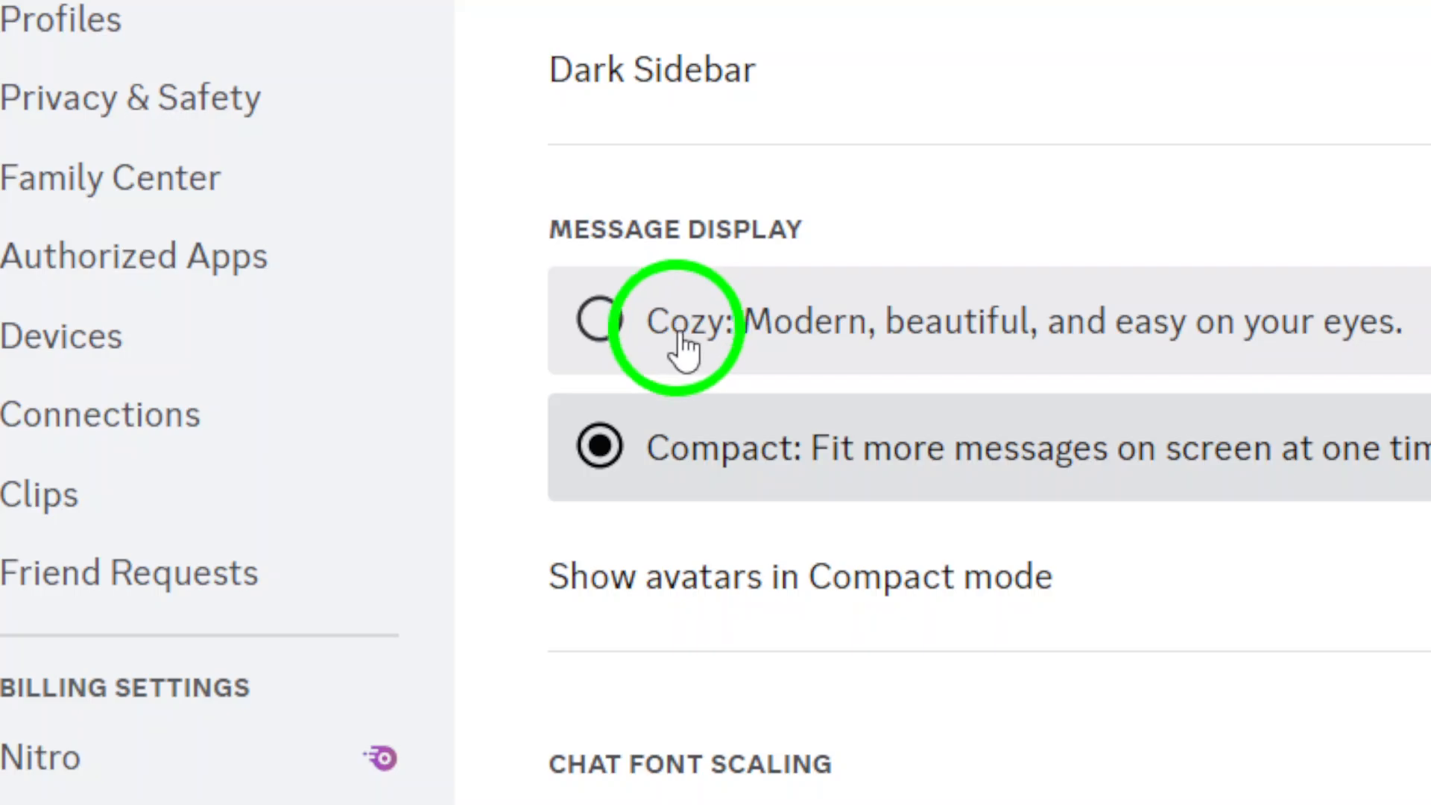
- Select Cozy message display, close settings and minimize Discord to the desktop
left_click(599, 321)
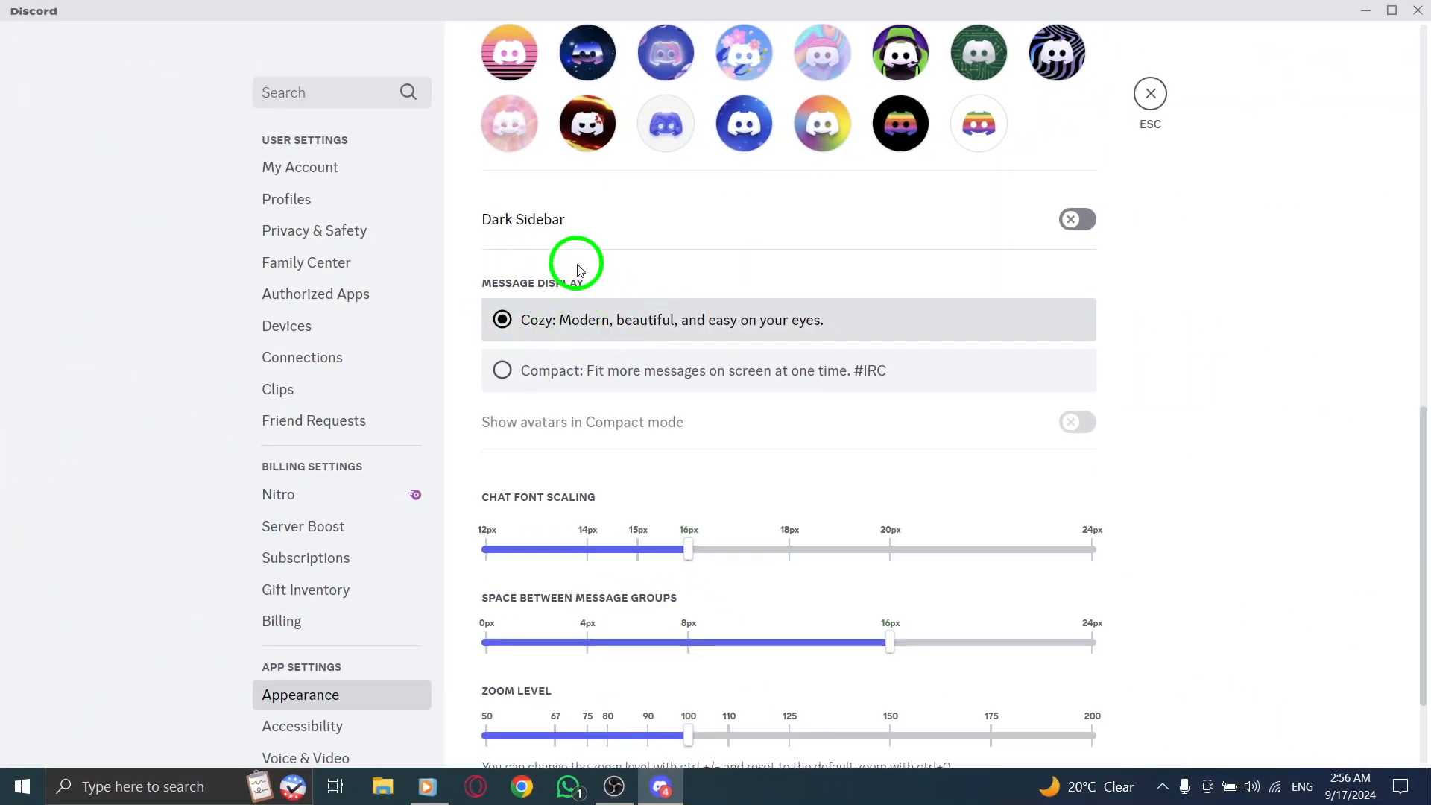
scroll("up", 3)
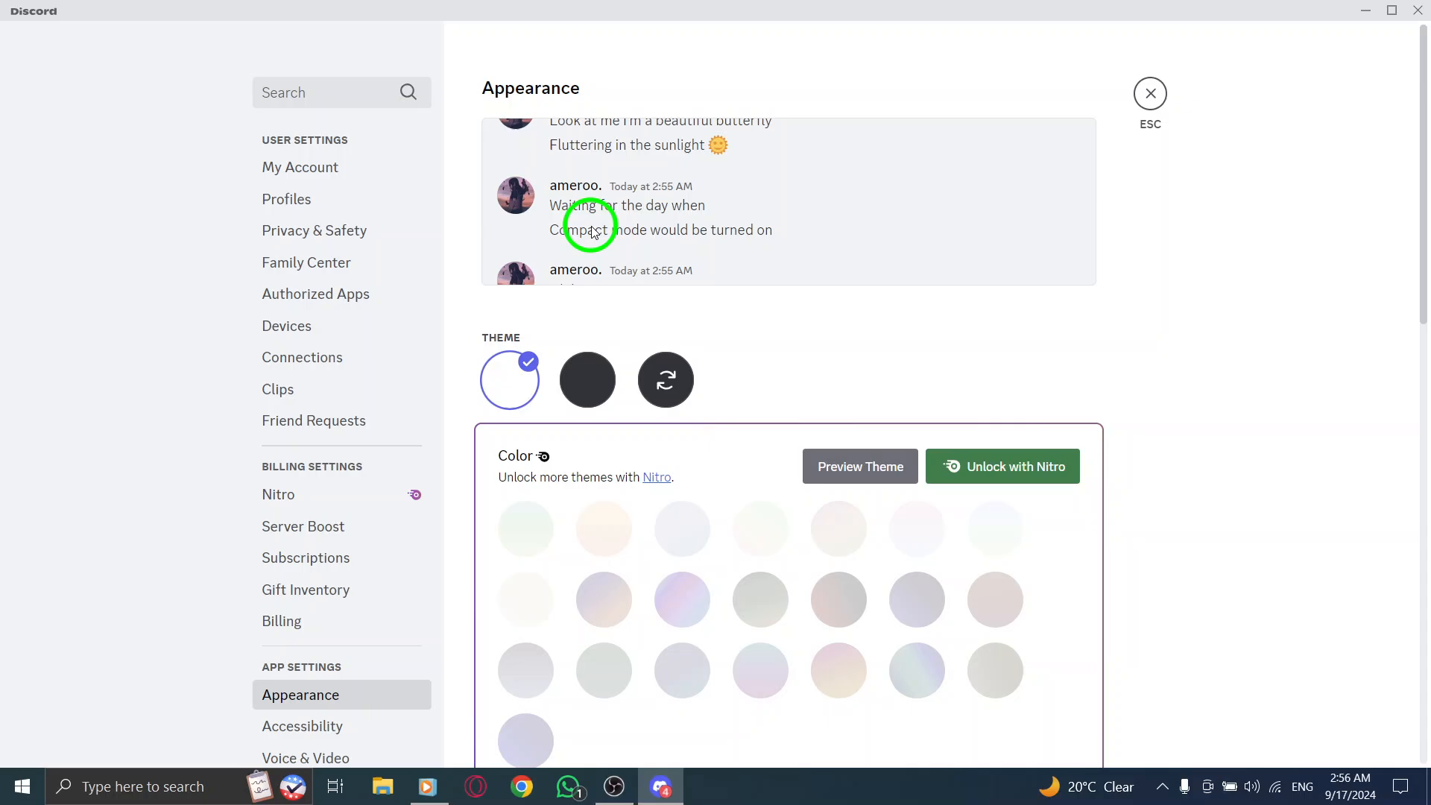
mouse_move(687, 152)
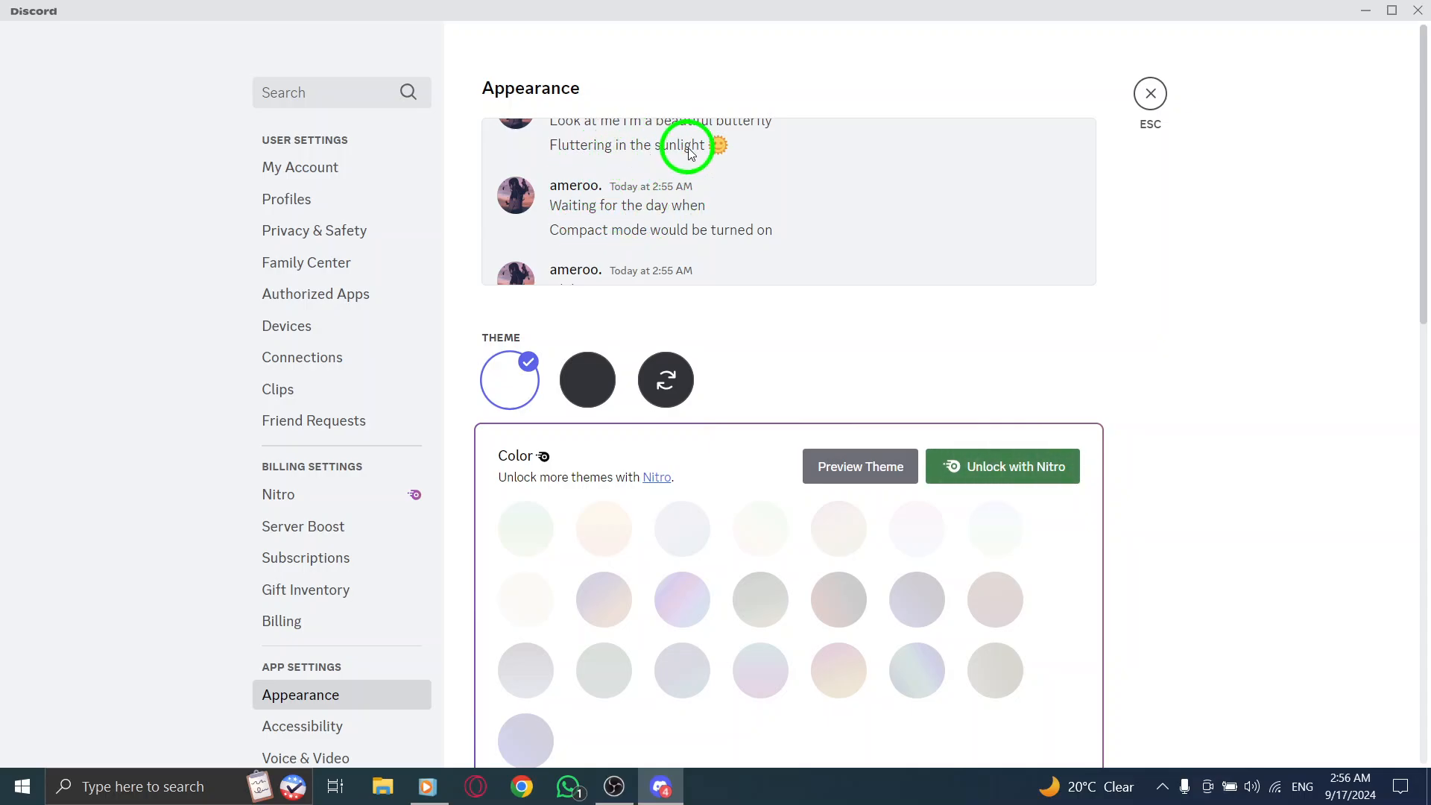
mouse_move(1178, 64)
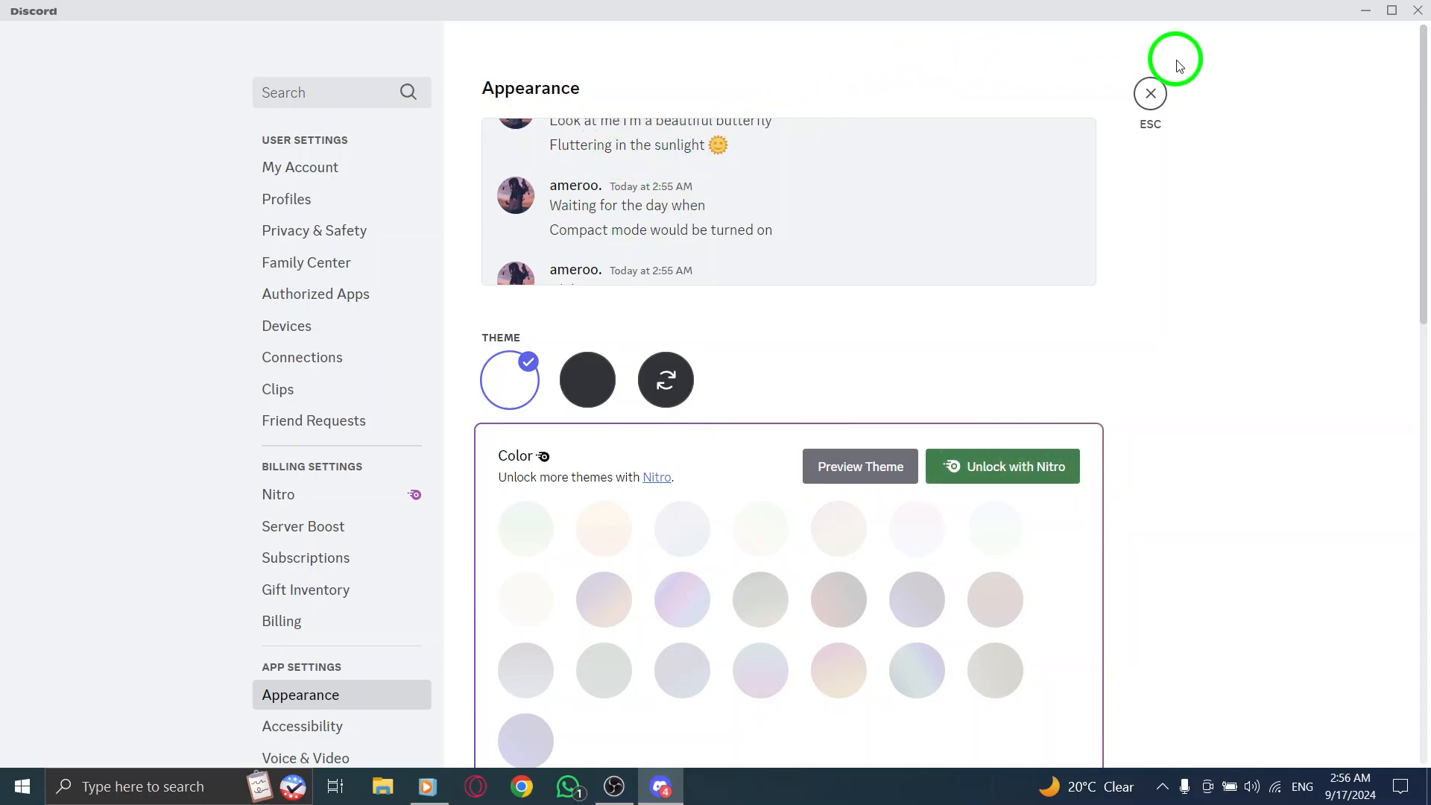
left_click(1149, 92)
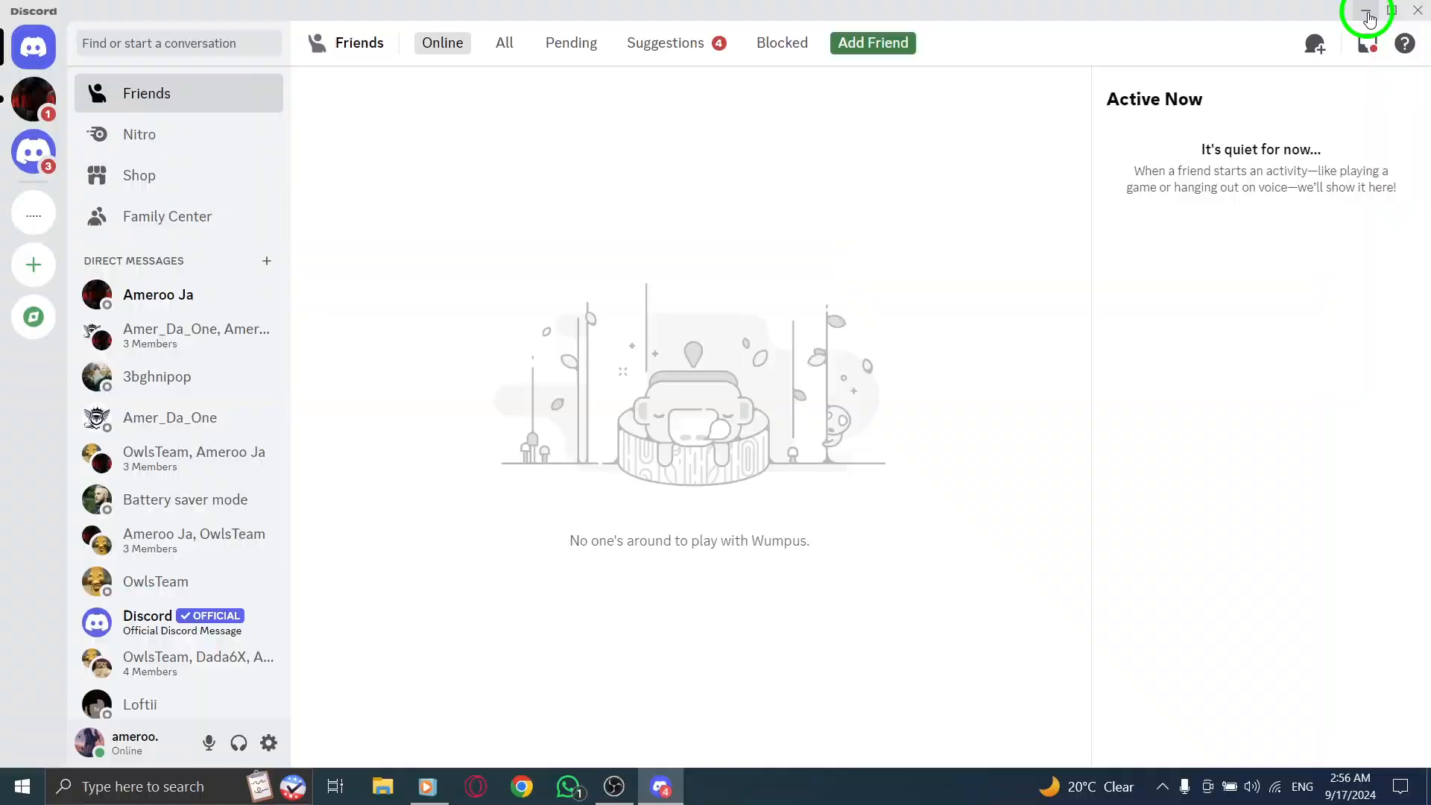
left_click(1367, 11)
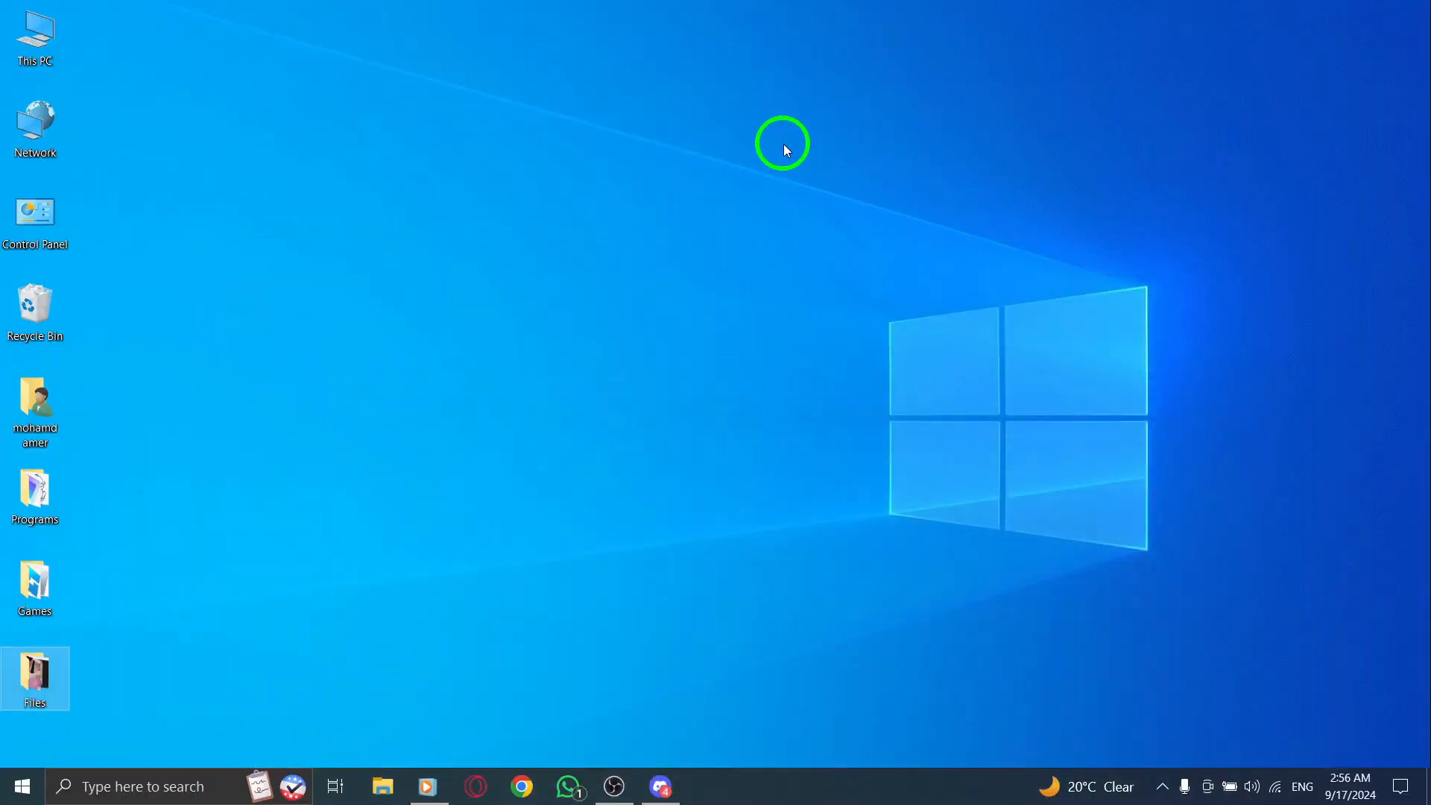